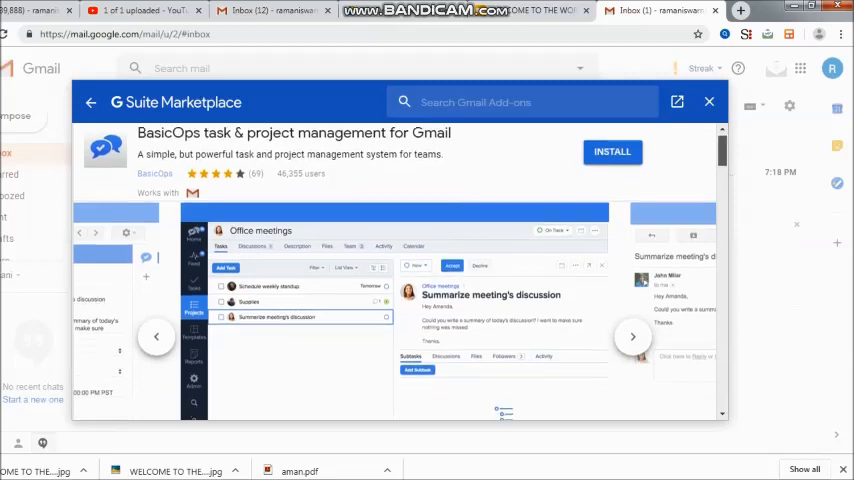
# - Scroll past the BasicOps screenshot carousel to reveal the Overview and Reviews headings
pyautogui.scroll(-3)
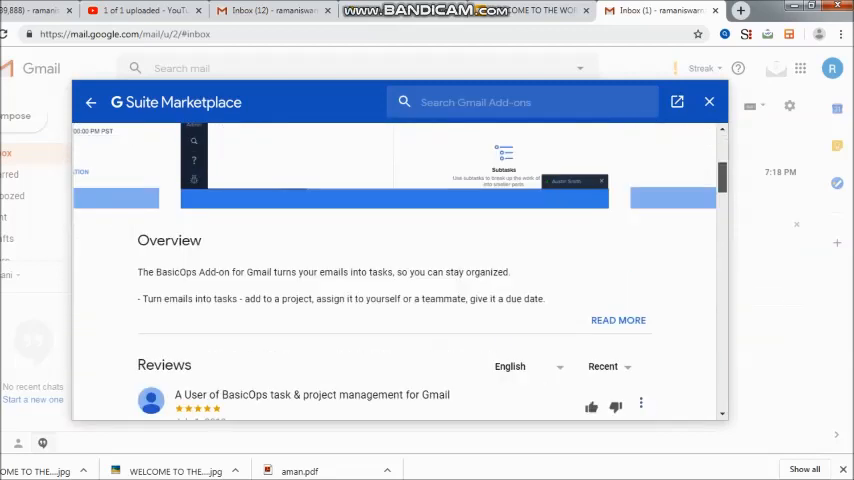
pyautogui.scroll(-3)
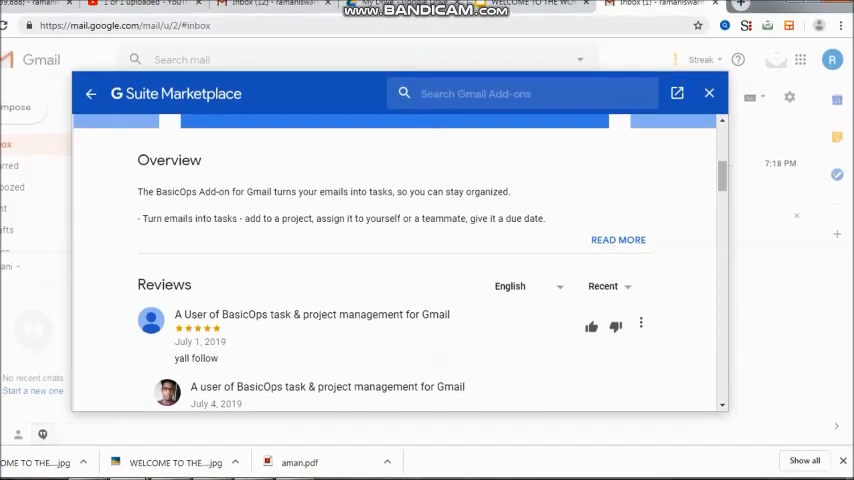
# - Expand the full BasicOps Overview description and scroll down to the first user reviews
pyautogui.click(618, 239)
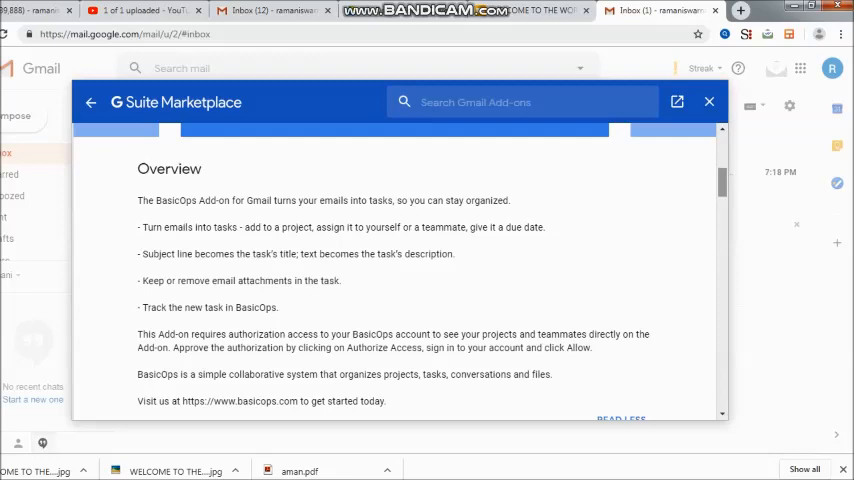
pyautogui.scroll(-3)
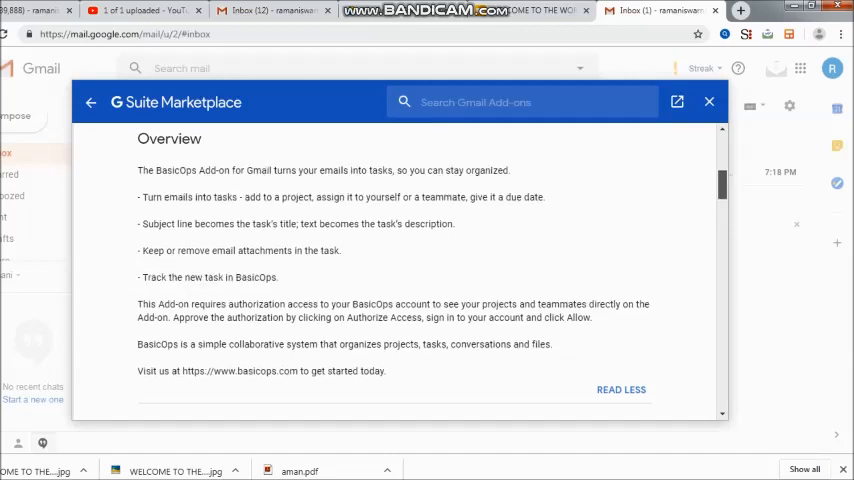
pyautogui.scroll(-3)
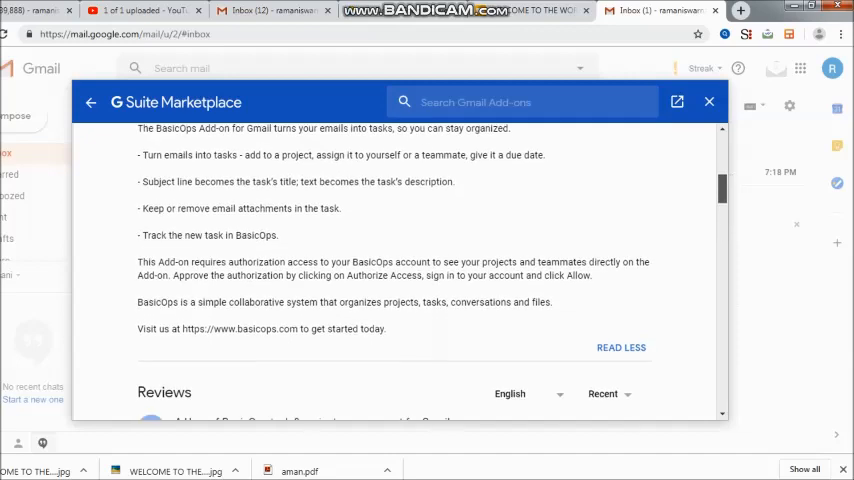
pyautogui.scroll(-3)
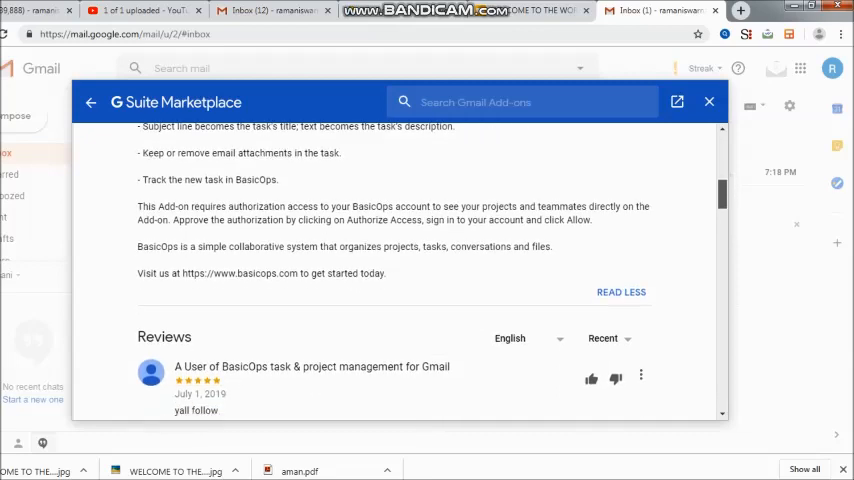
pyautogui.scroll(-3)
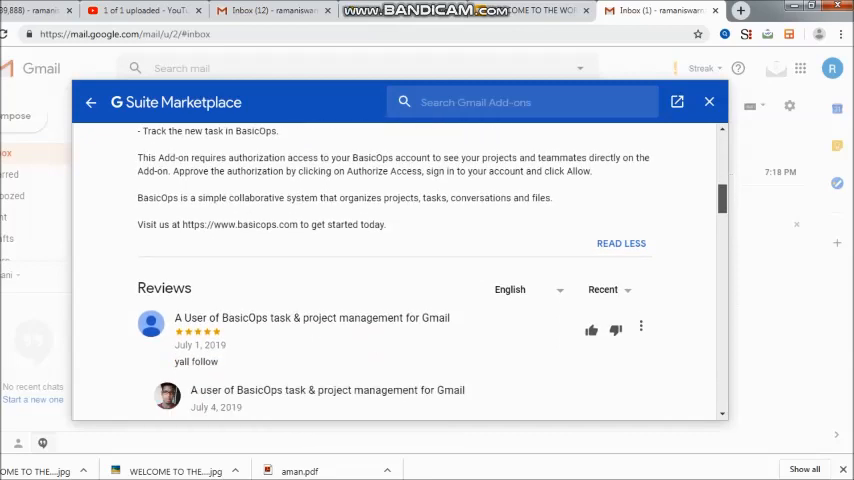
pyautogui.scroll(-3)
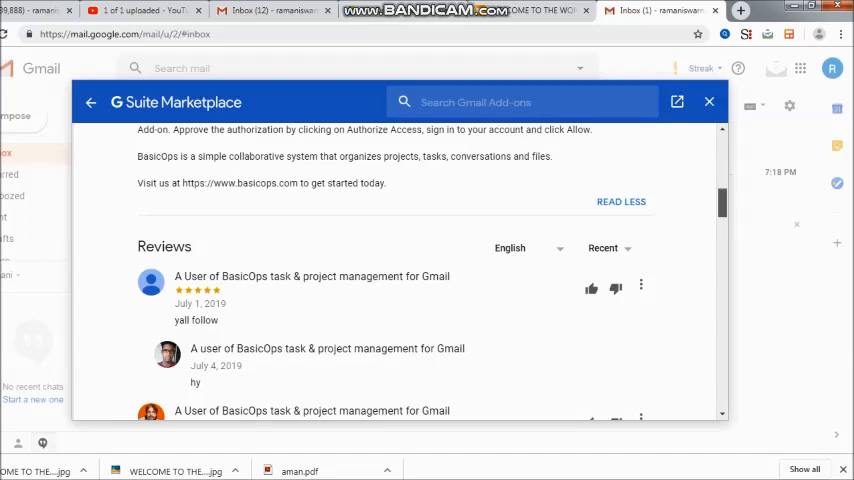
# - Scroll down through the earlier BasicOps user reviews and their replies
pyautogui.scroll(-3)
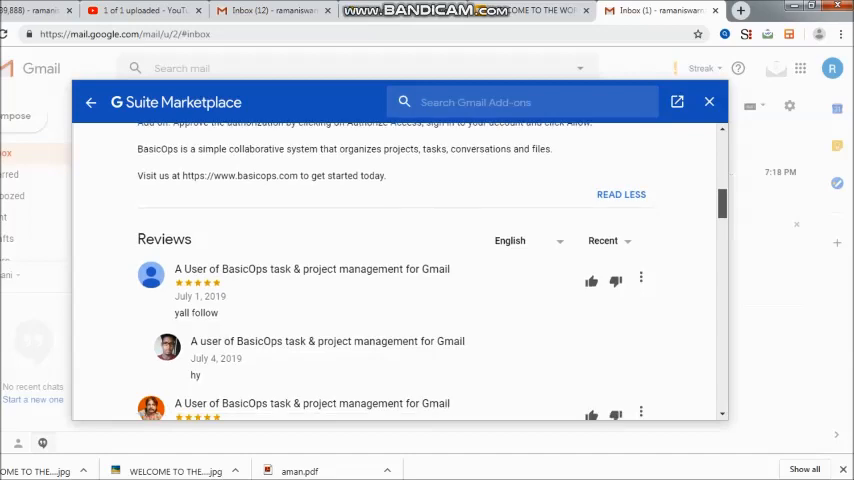
pyautogui.scroll(-3)
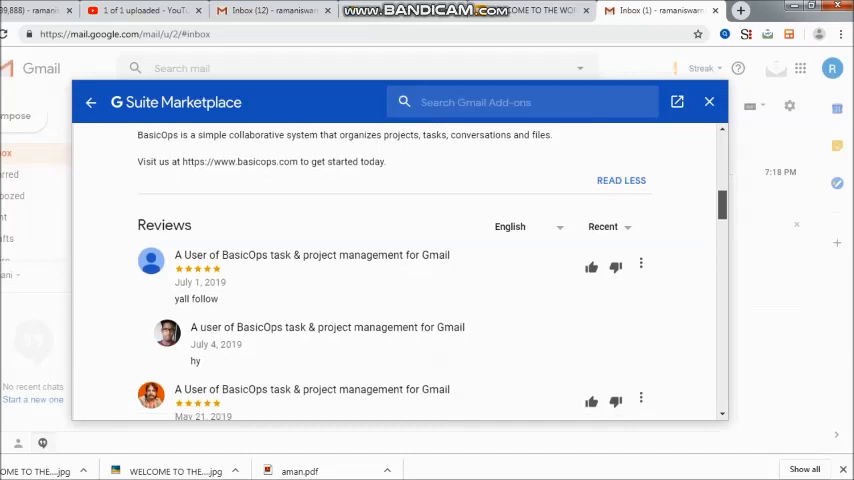
pyautogui.scroll(-3)
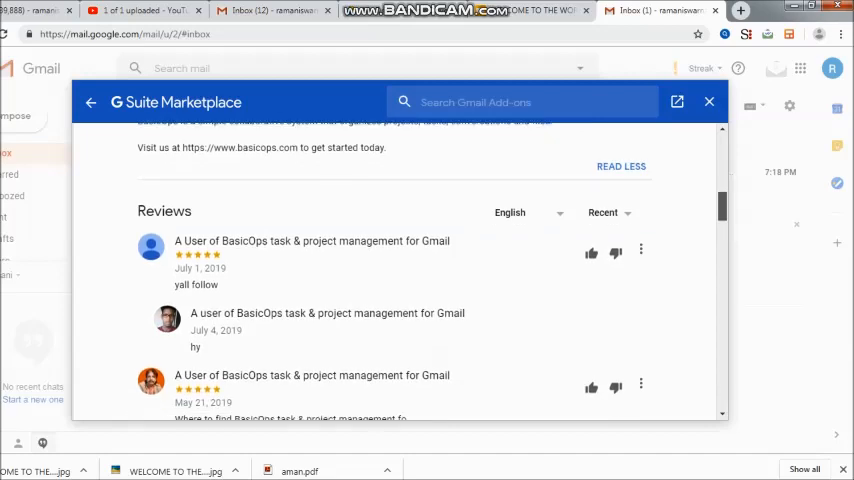
pyautogui.scroll(-3)
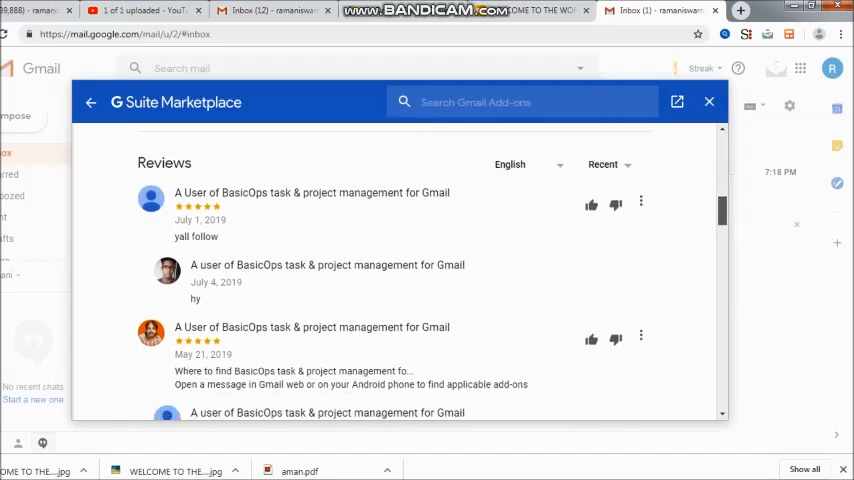
pyautogui.scroll(-3)
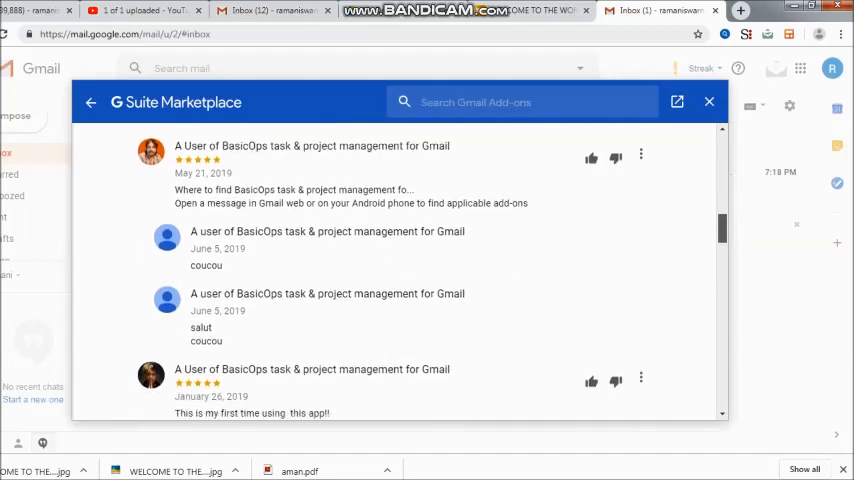
pyautogui.scroll(-3)
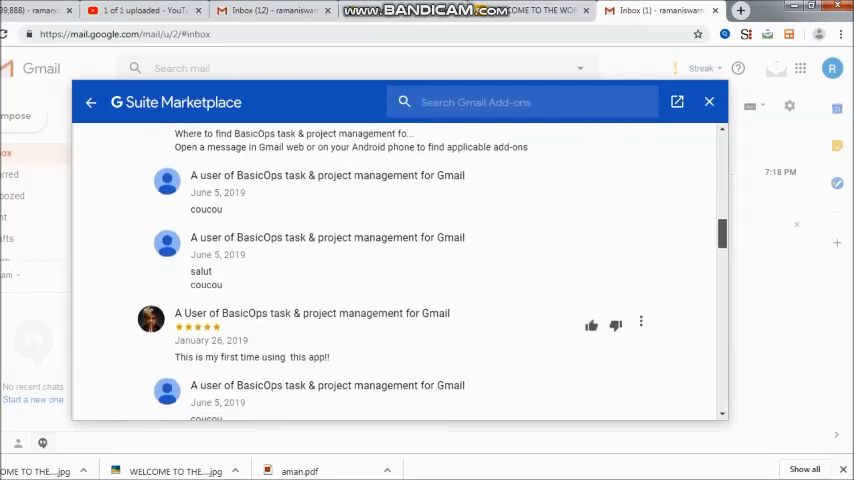
pyautogui.scroll(-3)
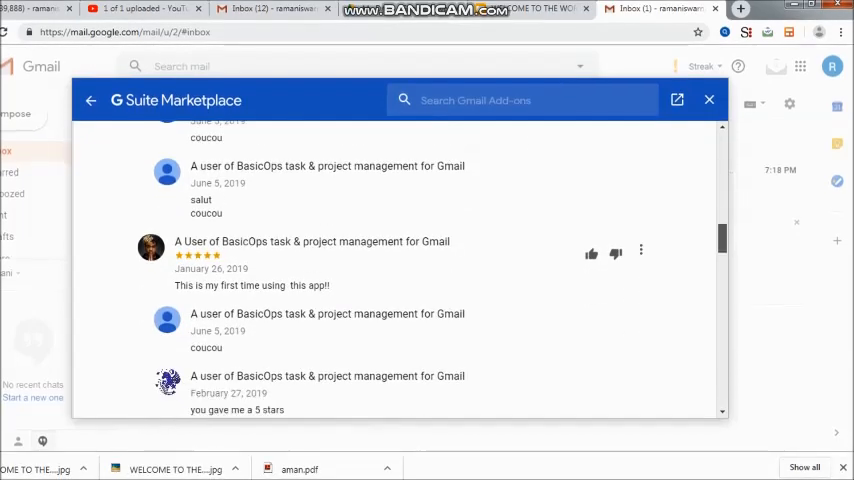
pyautogui.scroll(-3)
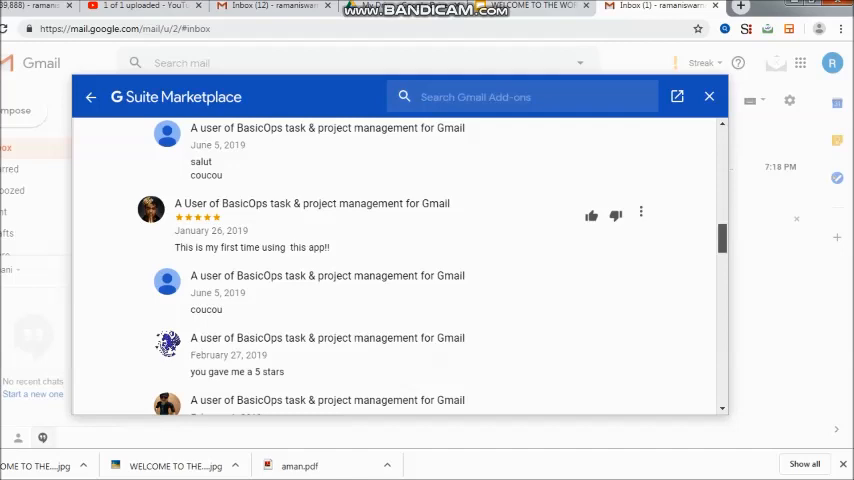
pyautogui.scroll(-3)
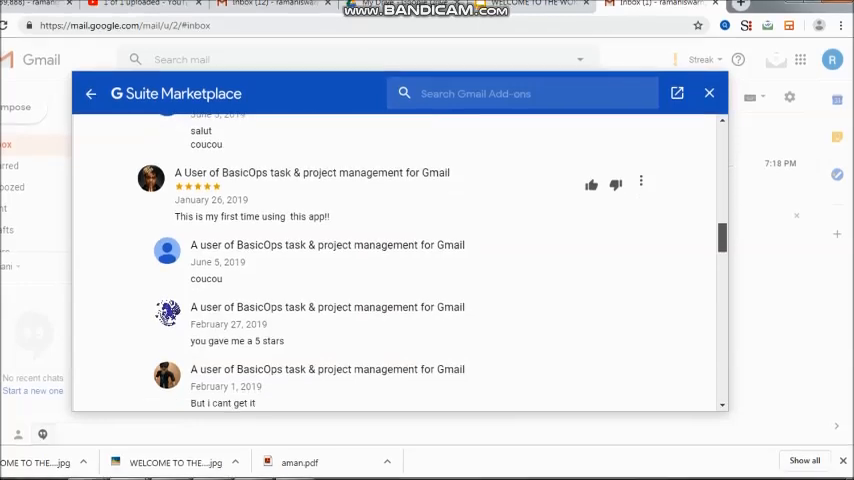
pyautogui.scroll(-3)
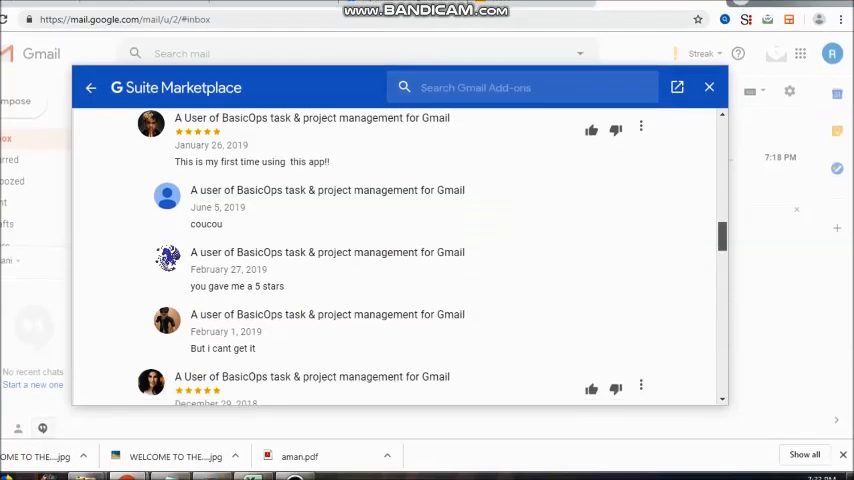
pyautogui.scroll(-3)
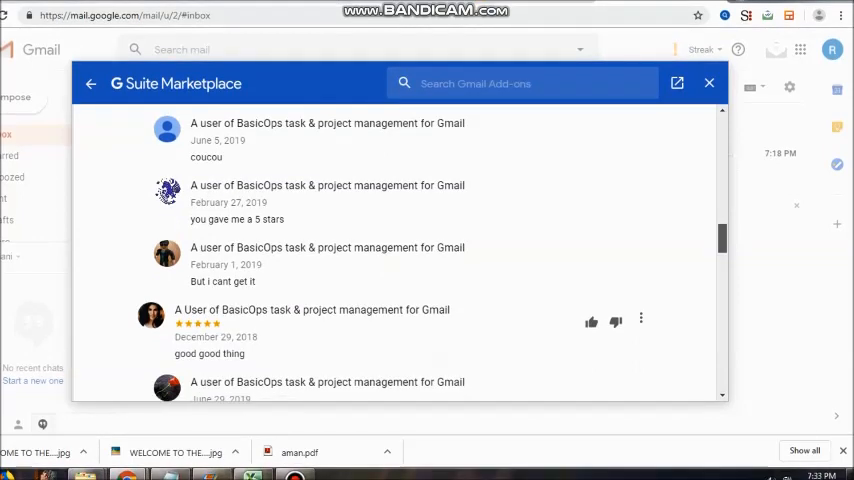
pyautogui.scroll(-3)
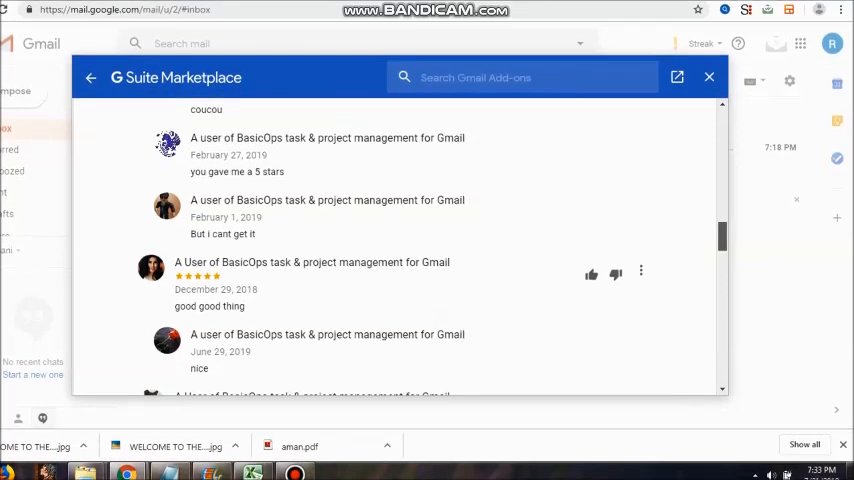
pyautogui.scroll(-3)
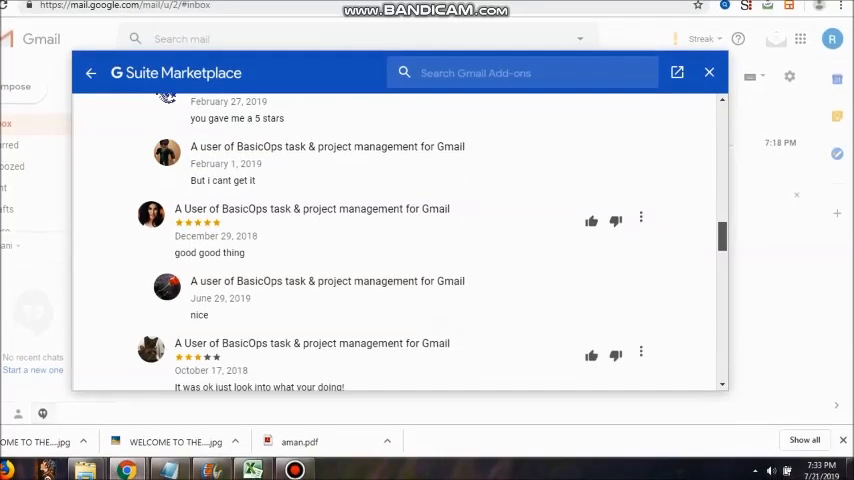
pyautogui.scroll(-3)
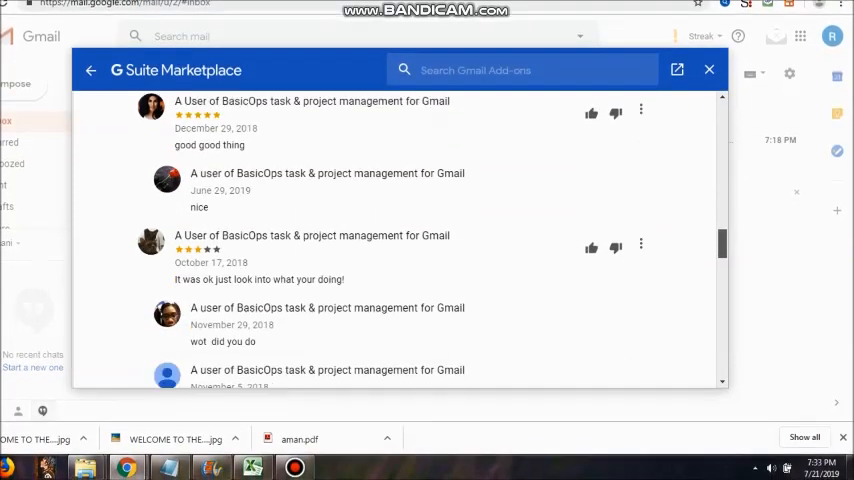
pyautogui.scroll(-3)
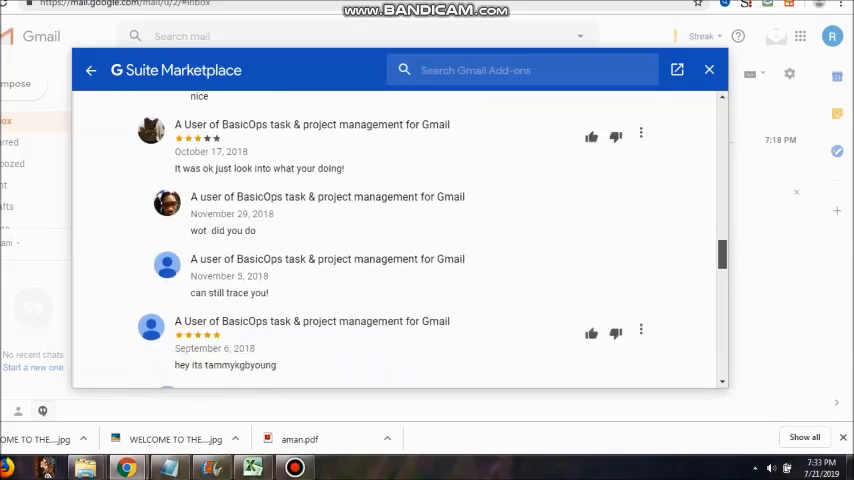
pyautogui.scroll(-3)
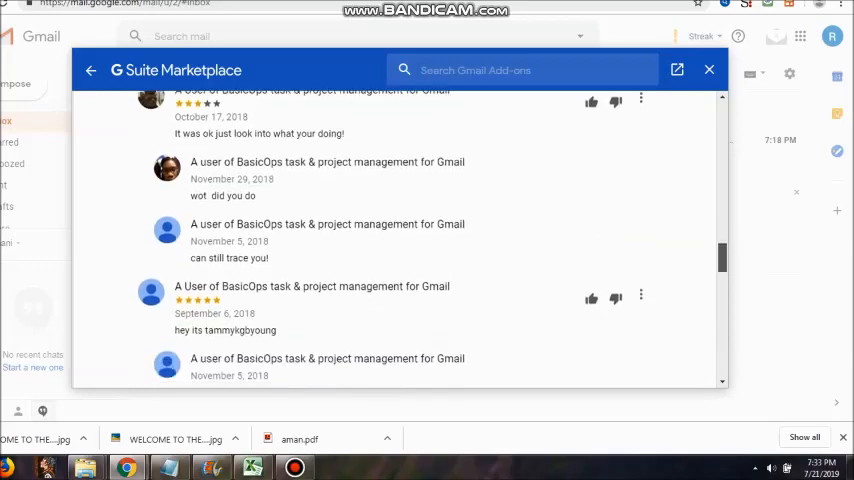
pyautogui.scroll(-3)
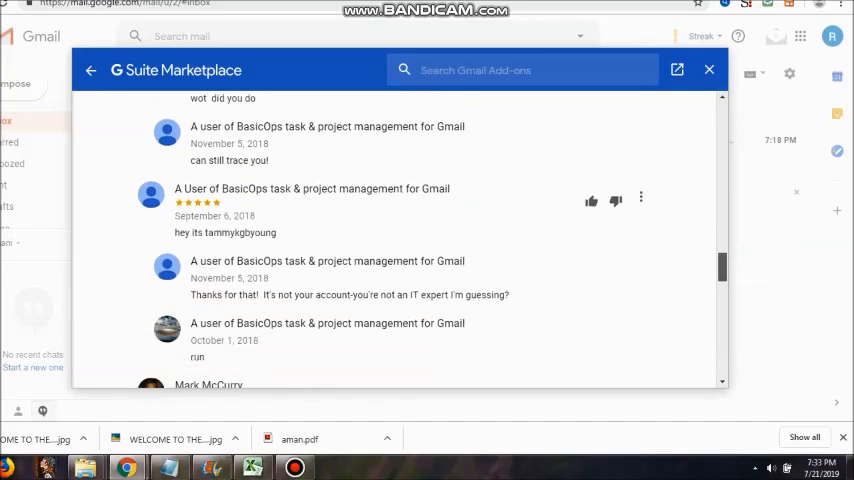
pyautogui.scroll(-3)
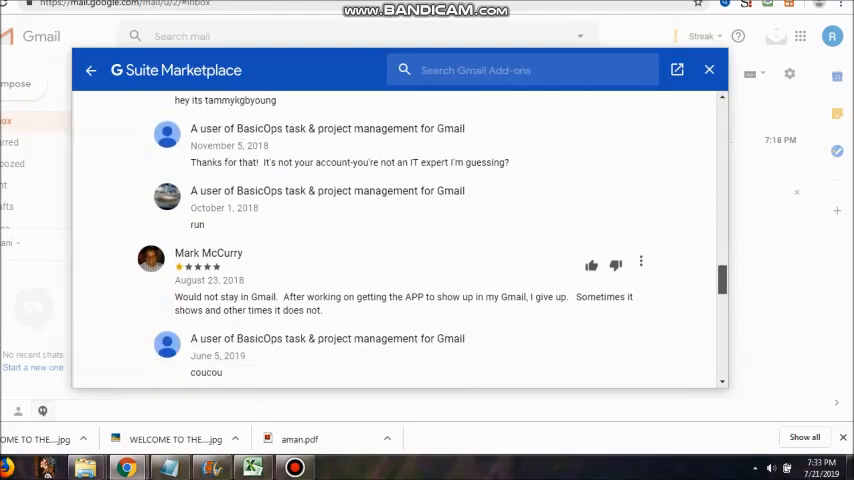
pyautogui.scroll(-3)
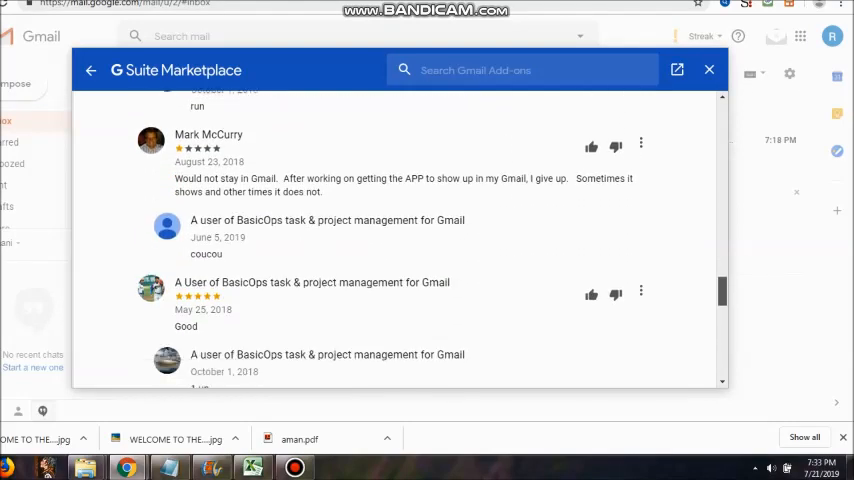
pyautogui.scroll(-3)
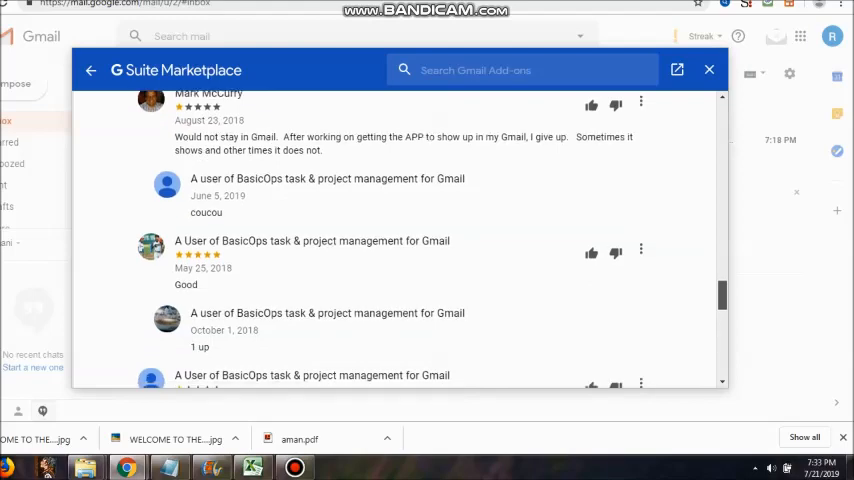
pyautogui.scroll(-3)
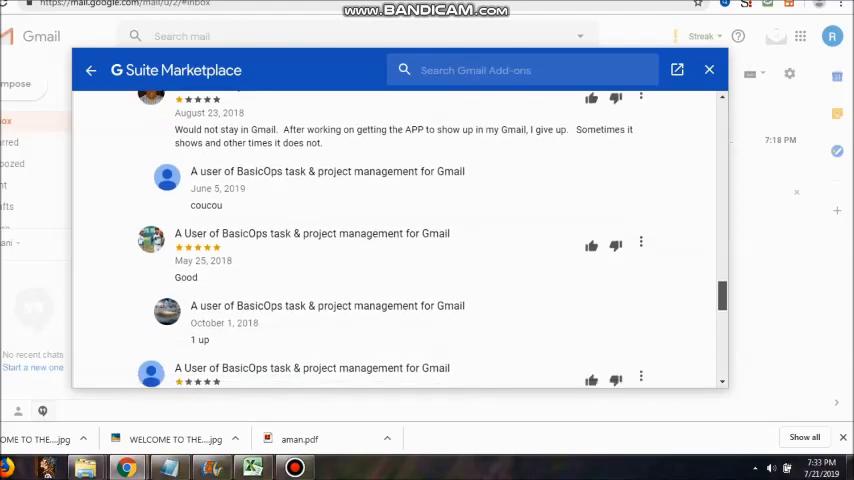
# - Scroll to the end of the reviews (1–10 of 16) and the Additional information section
pyautogui.scroll(-3)
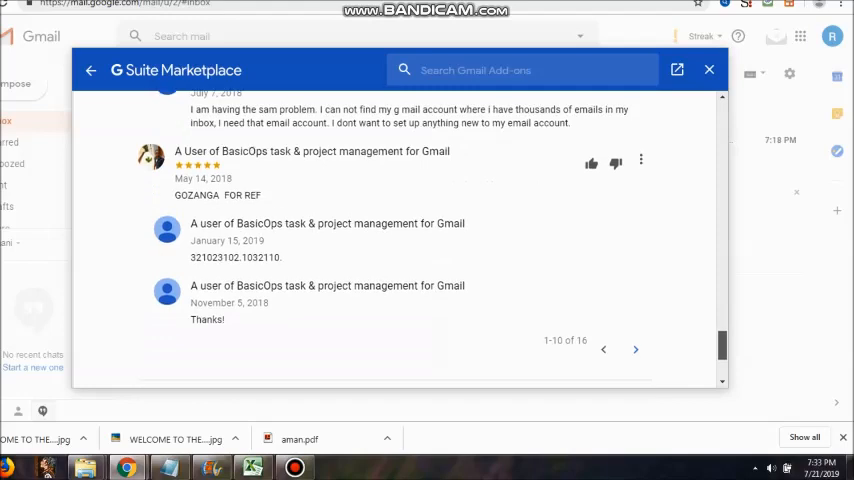
pyautogui.scroll(-3)
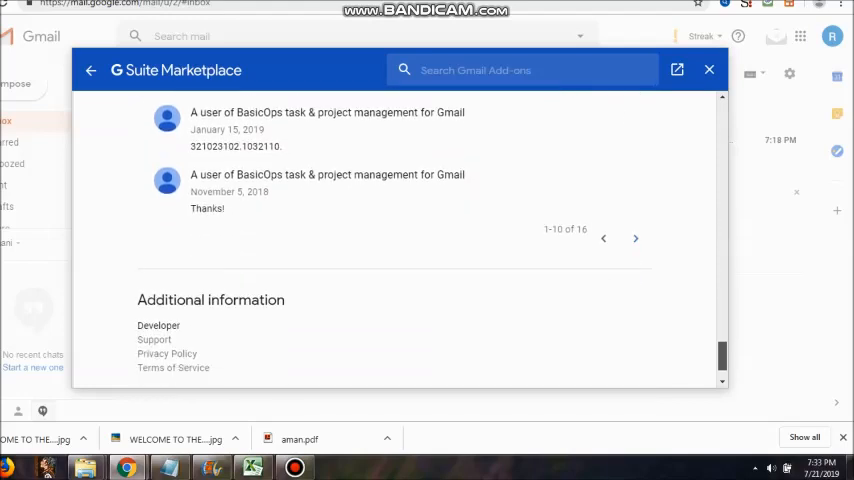
pyautogui.scroll(-3)
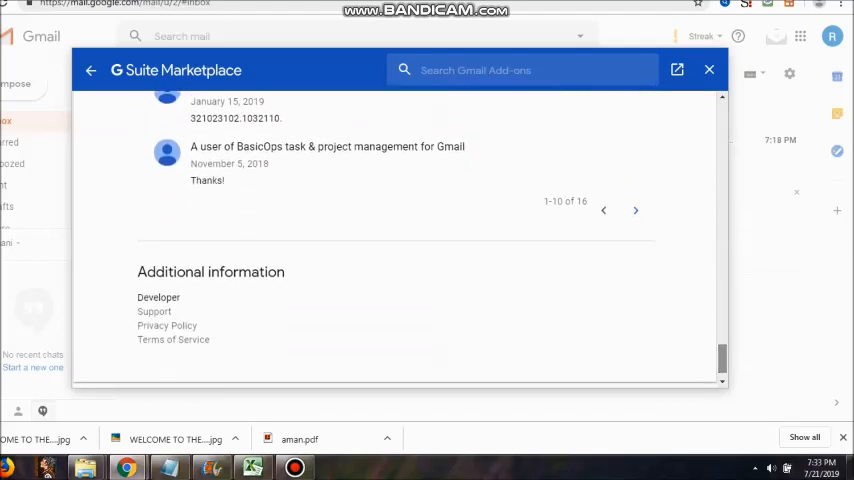